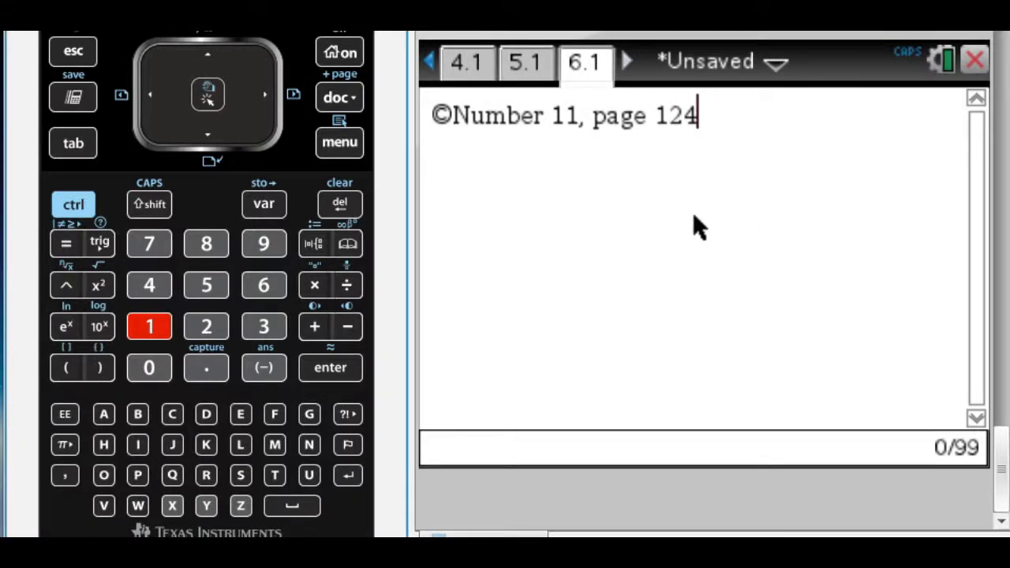
# Step: Finish the 'Number 11, page 124' heading and begin storing sin⁻¹(0.8) as a
pyautogui.press('enter')
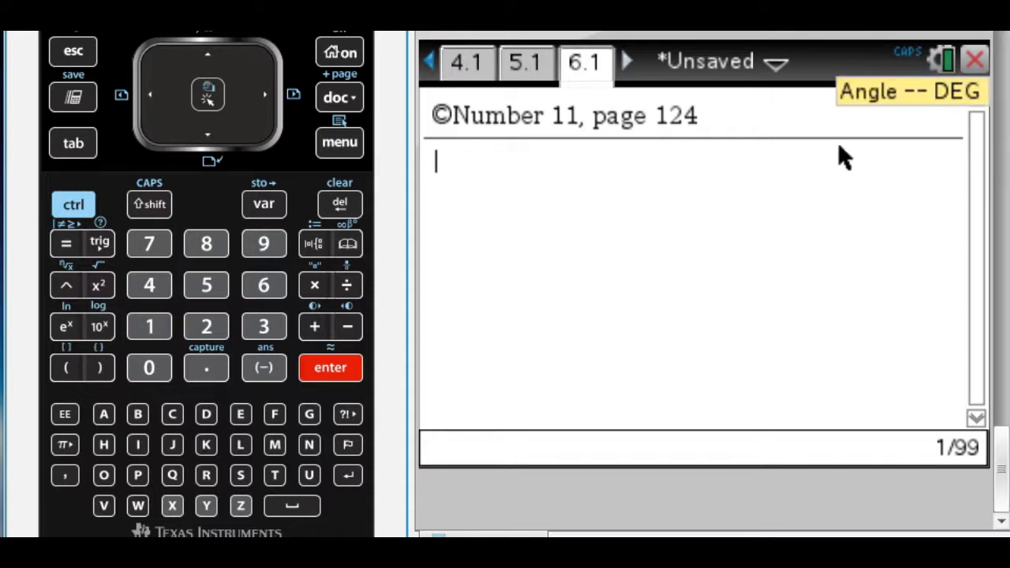
pyautogui.moveTo(723, 262)
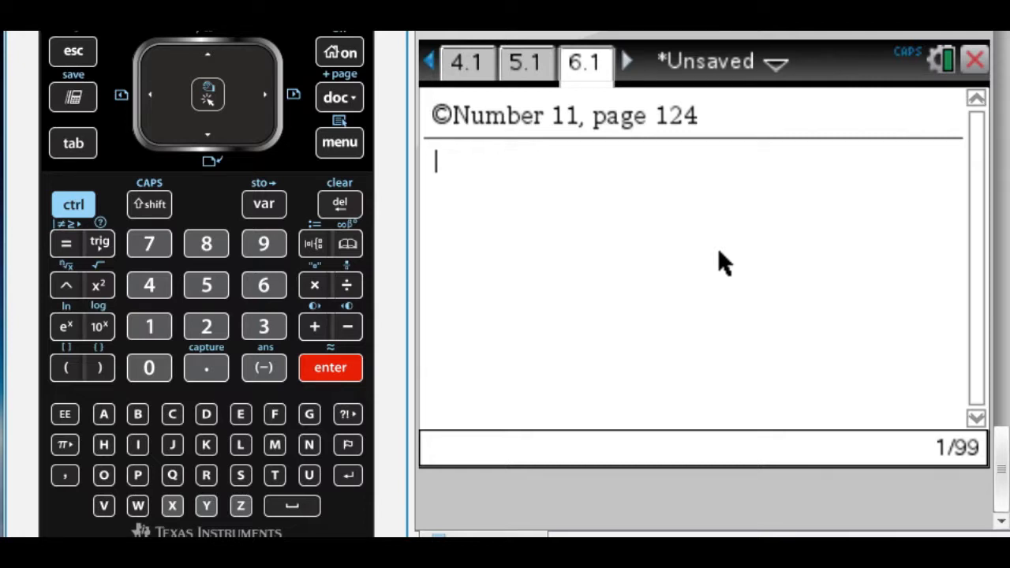
pyautogui.moveTo(139, 237)
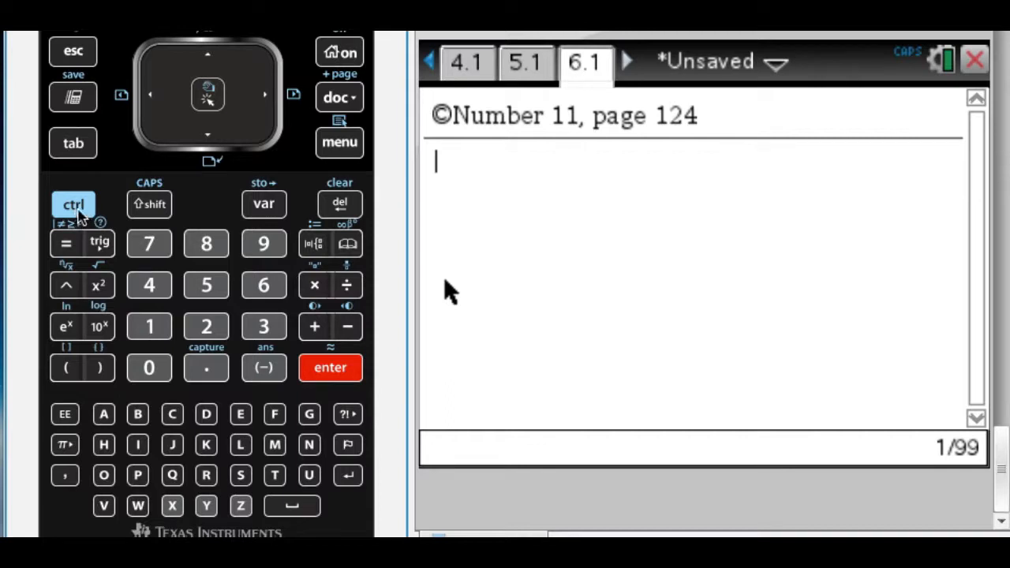
pyautogui.moveTo(193, 221)
pyautogui.write('a')
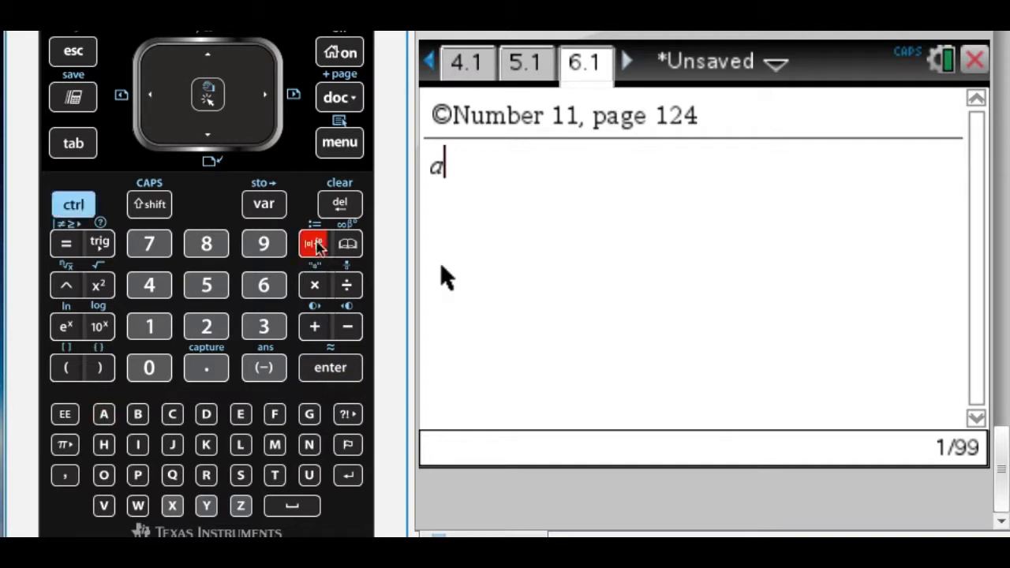
pyautogui.click(73, 204)
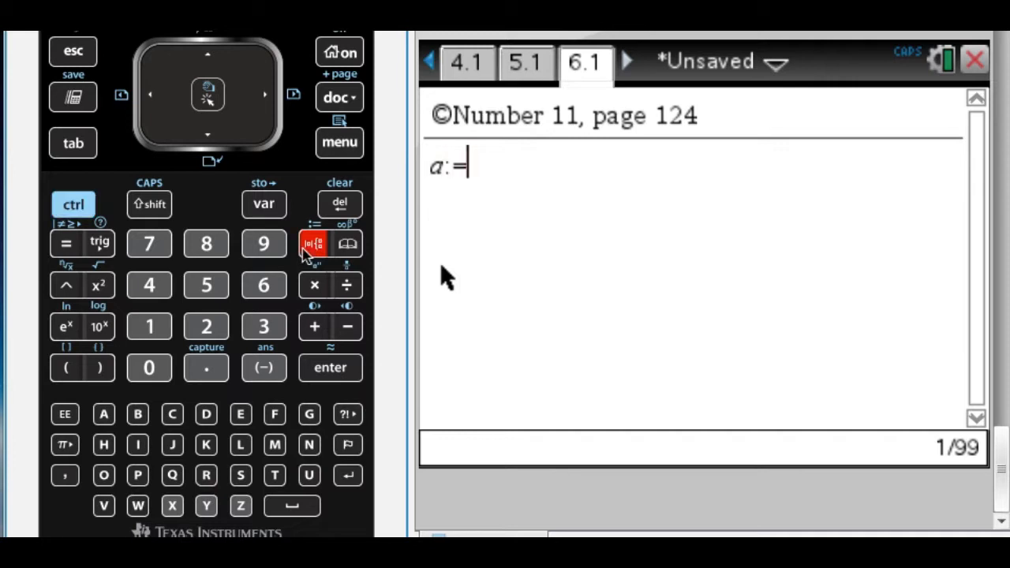
pyautogui.moveTo(98, 243)
pyautogui.write('sin⁻¹(0.8)')
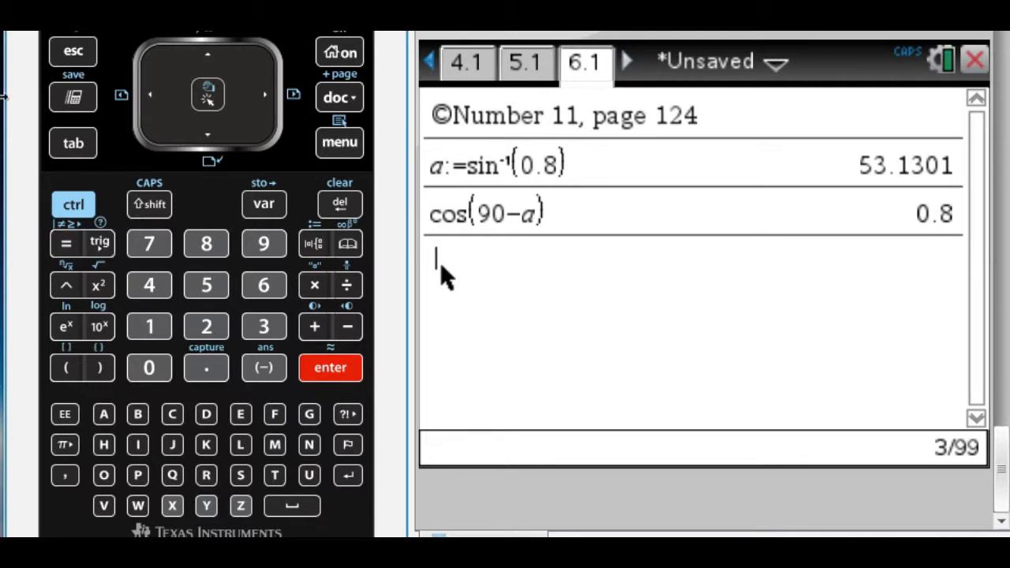
# Step: Insert a new calculator page from the document menu for the next problem
pyautogui.click(340, 97)
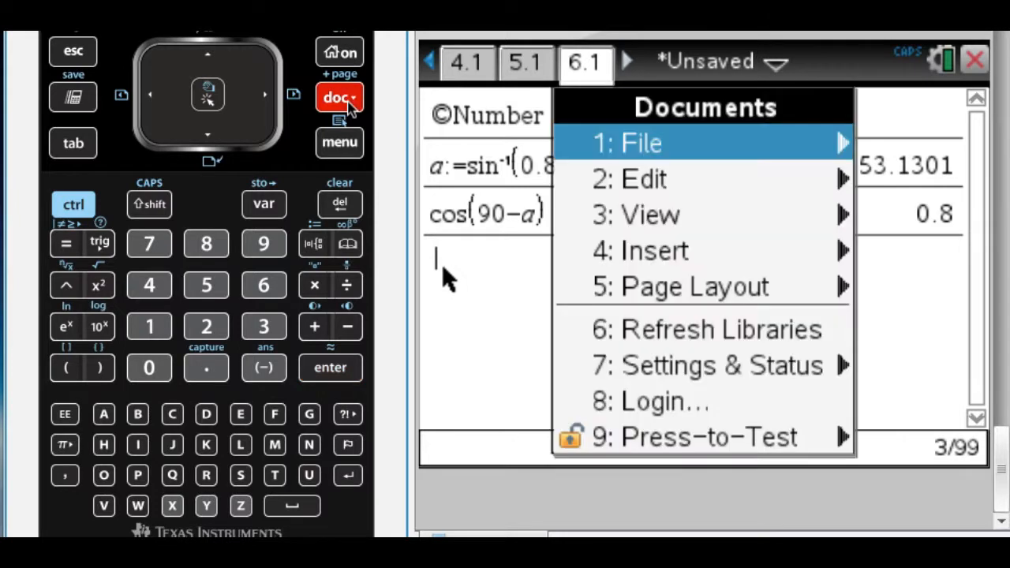
pyautogui.click(654, 251)
pyautogui.write('©Num')
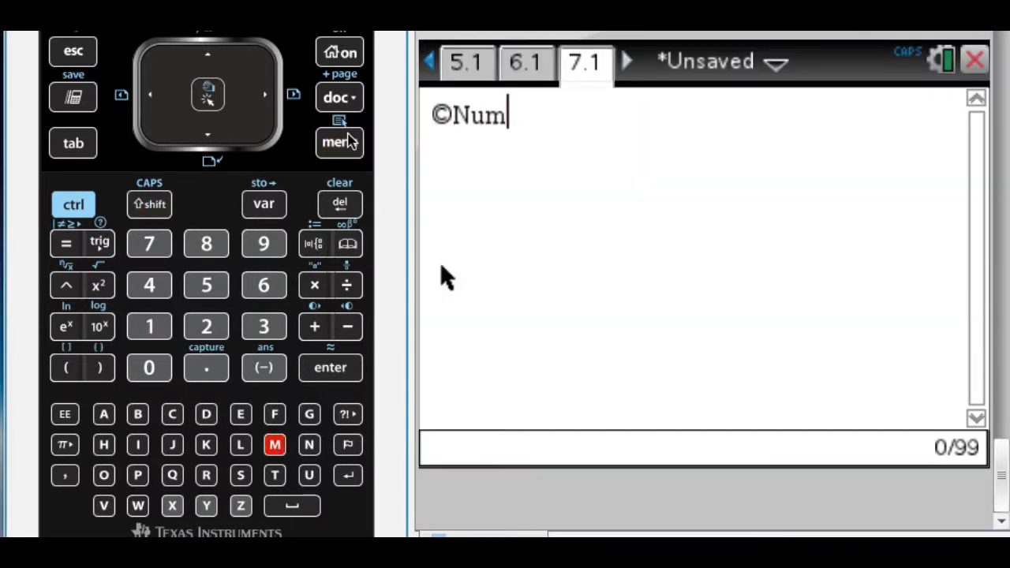
# Step: Head the page 'Number 13, page 124' and enter 5/(x²−8x+16)
pyautogui.write('ber 13, pa')
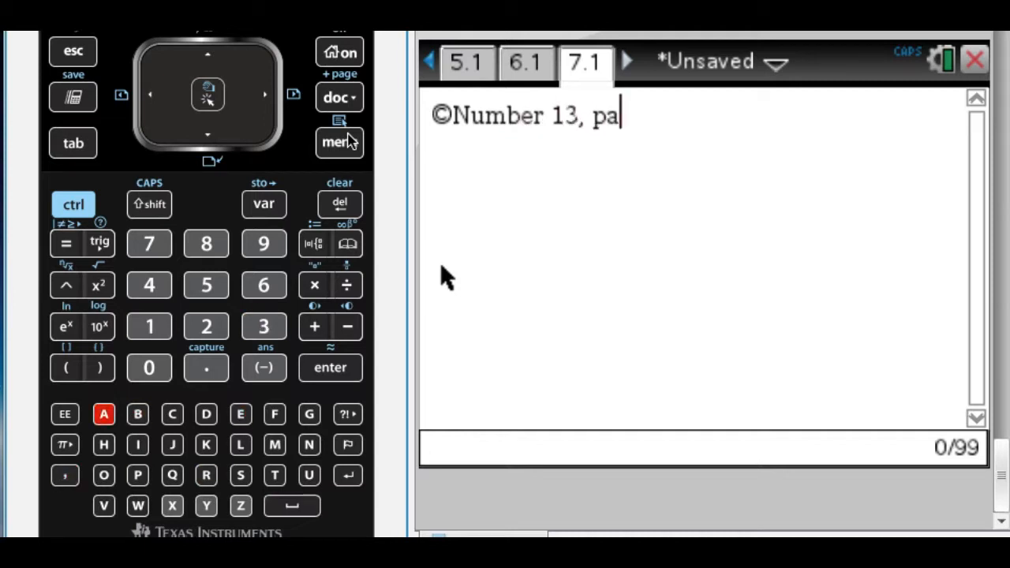
pyautogui.press('enter')
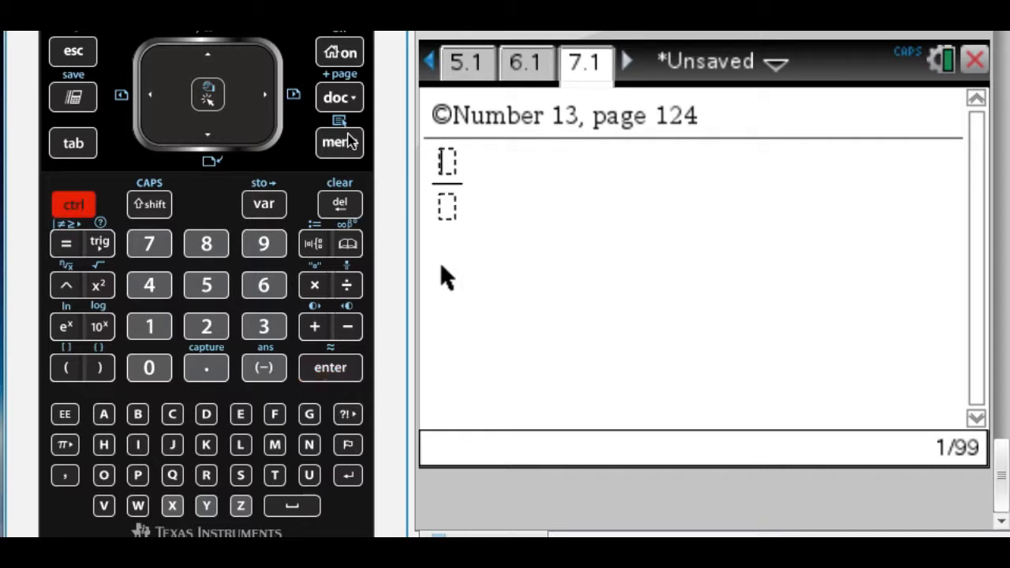
pyautogui.click(205, 325)
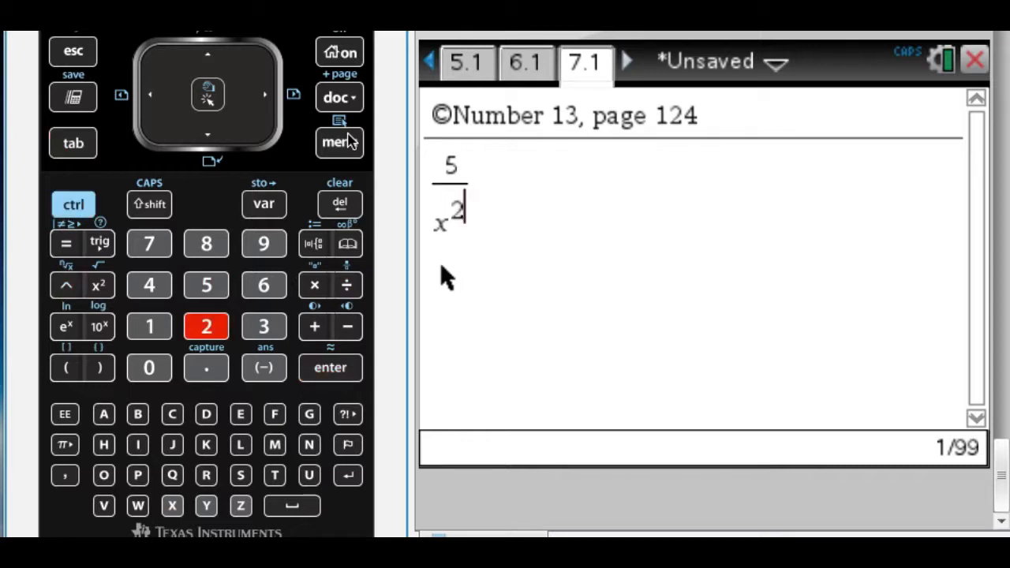
pyautogui.click(348, 325)
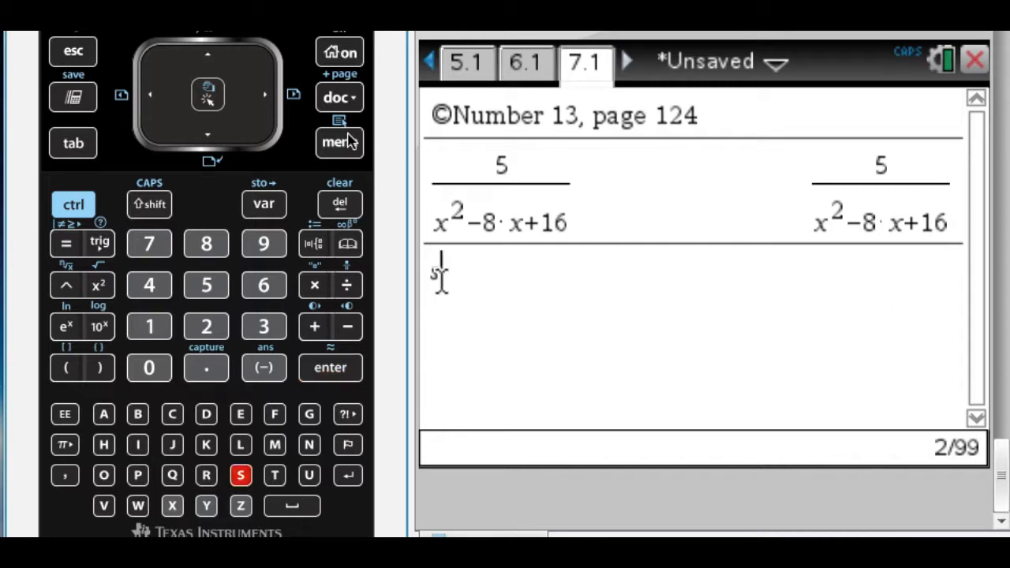
# Step: Solve x²−8x+16=0 for x, reusing the denominator, giving x=4
pyautogui.write('olve(')
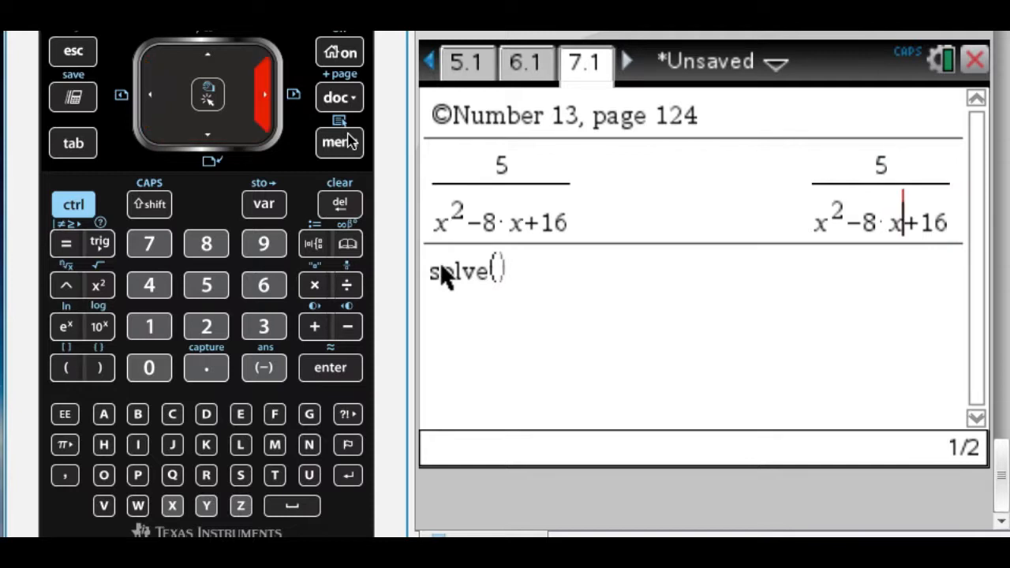
pyautogui.click(265, 95)
pyautogui.write('x^2−8·x+16=0,x')
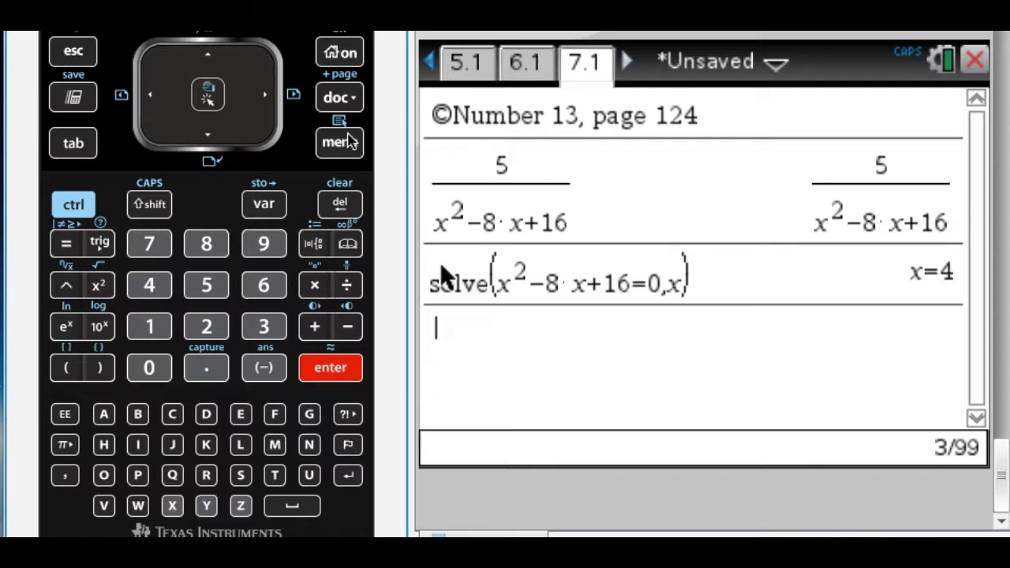
pyautogui.moveTo(619, 114)
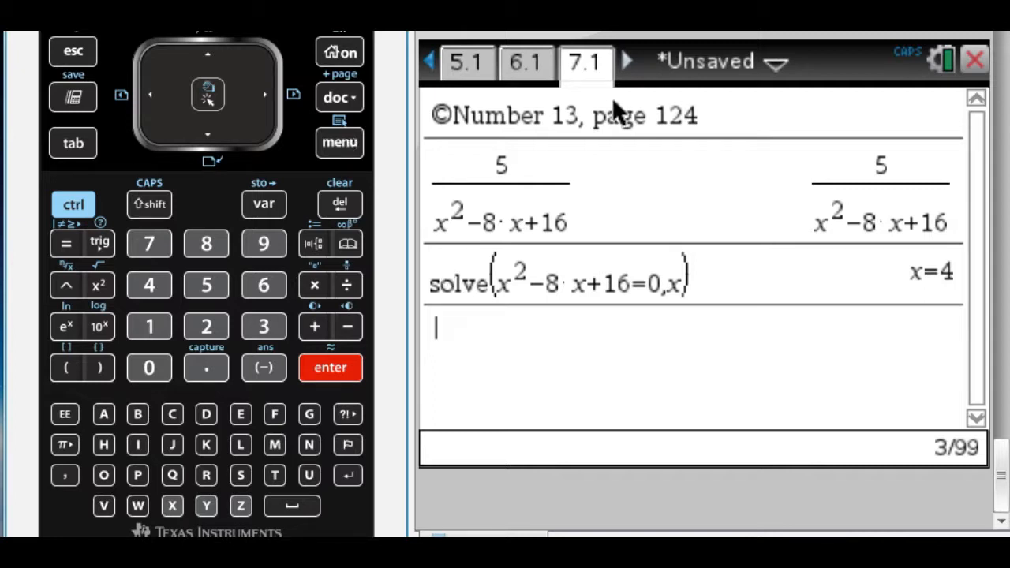
# Step: Add calculator page 8.1 for the following problem
pyautogui.click(339, 97)
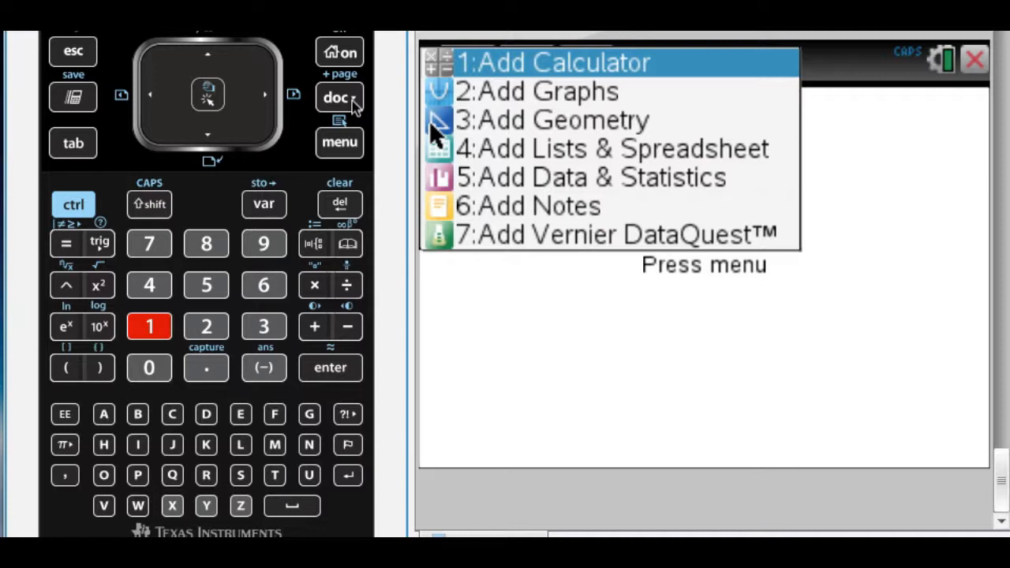
pyautogui.click(340, 142)
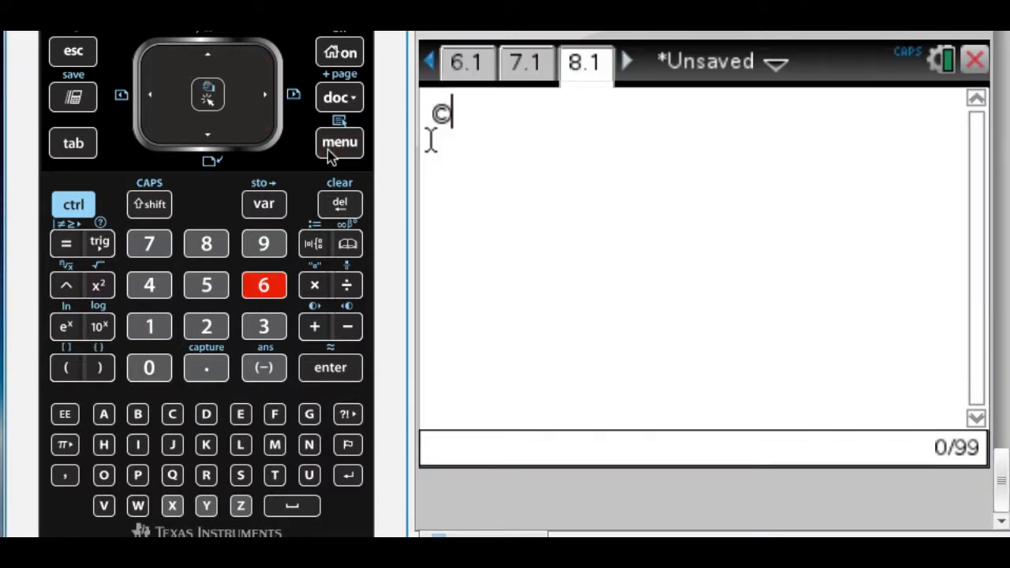
# Step: Head the page 'Number 15, page 125' and evaluate 1/0.4697 = 2.12902
pyautogui.write('Number 15,')
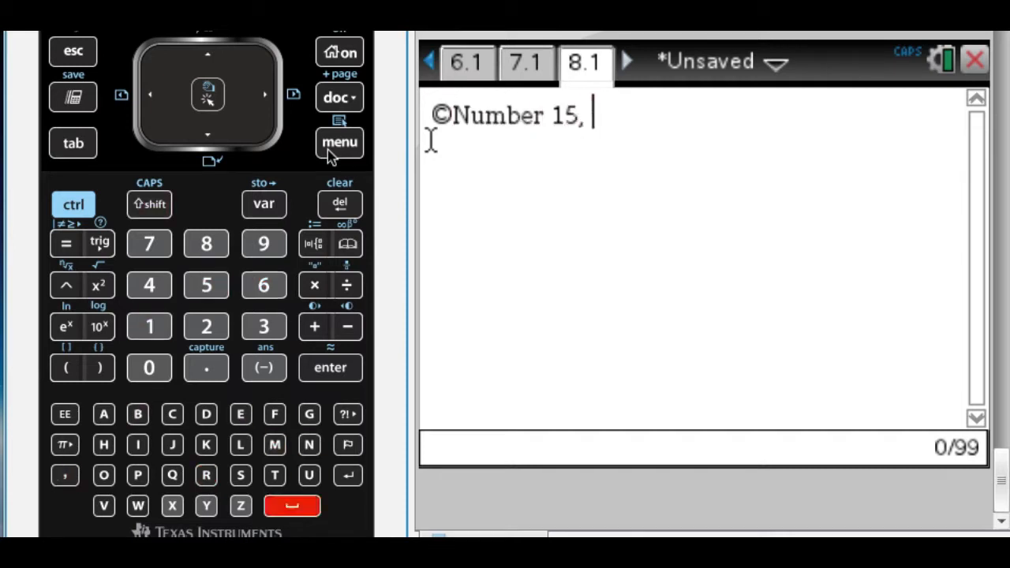
pyautogui.write('page 125')
pyautogui.write('1/')
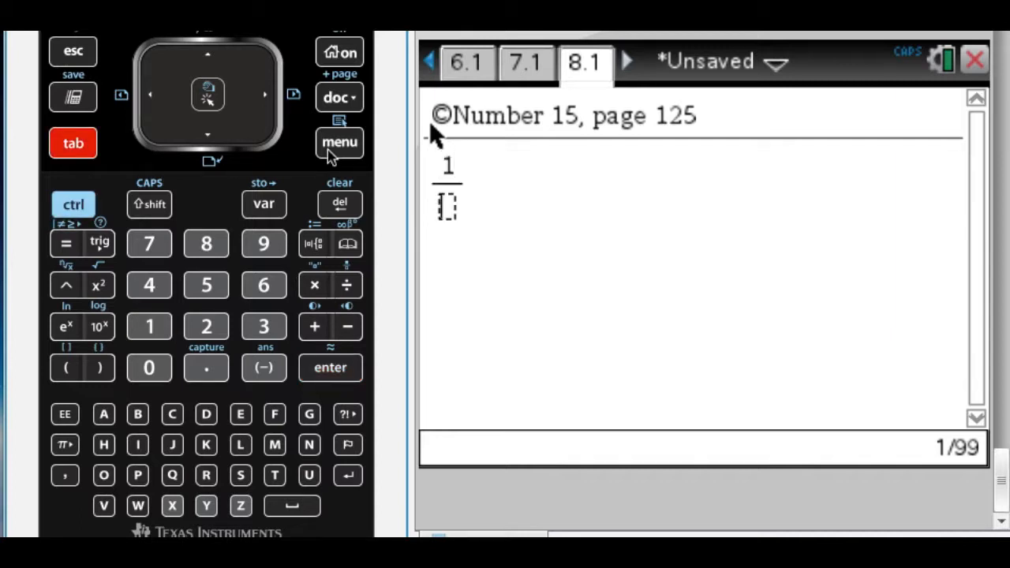
pyautogui.click(149, 284)
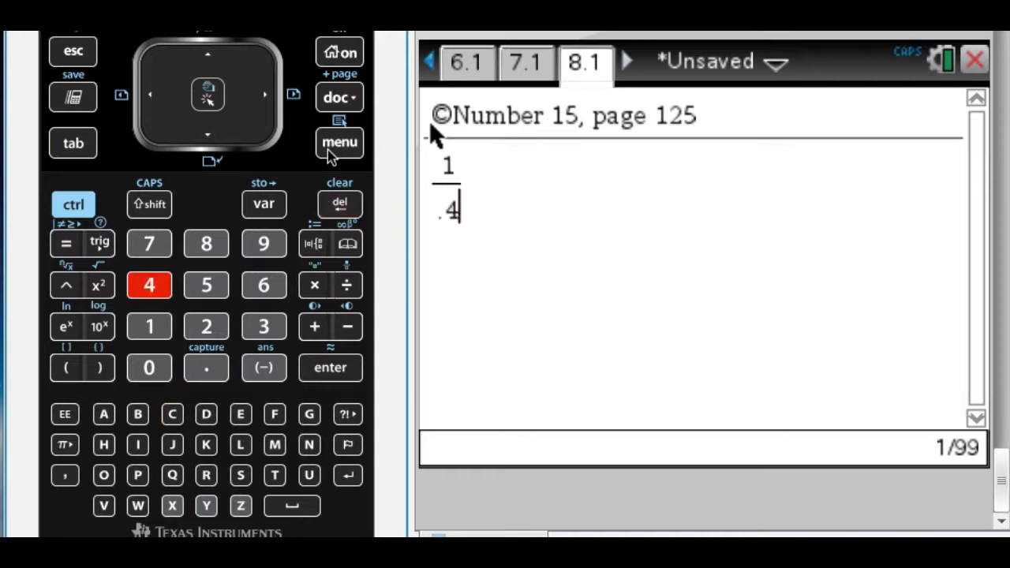
pyautogui.click(262, 243)
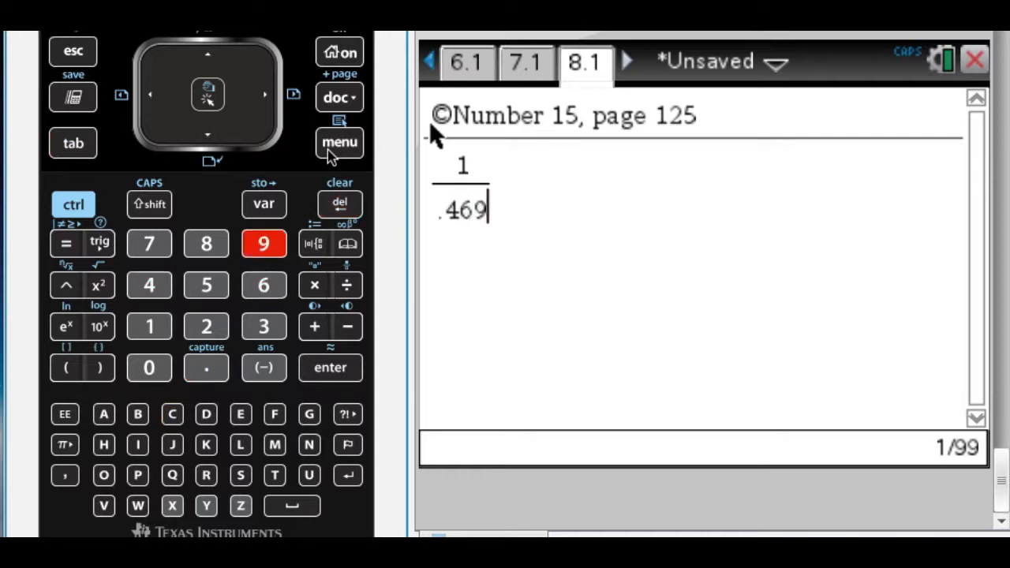
pyautogui.press('enter')
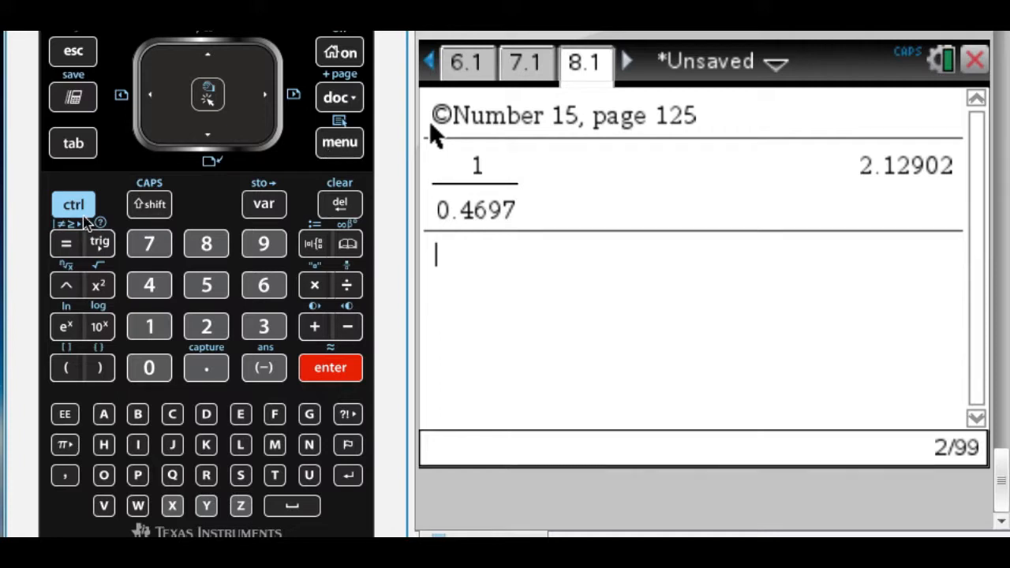
# Step: Store x:=cos⁻¹(0.4697) = 61.9852, evaluate sec(x) = 2.12902, and add page 9.1
pyautogui.click(66, 243)
pyautogui.write('x:=')
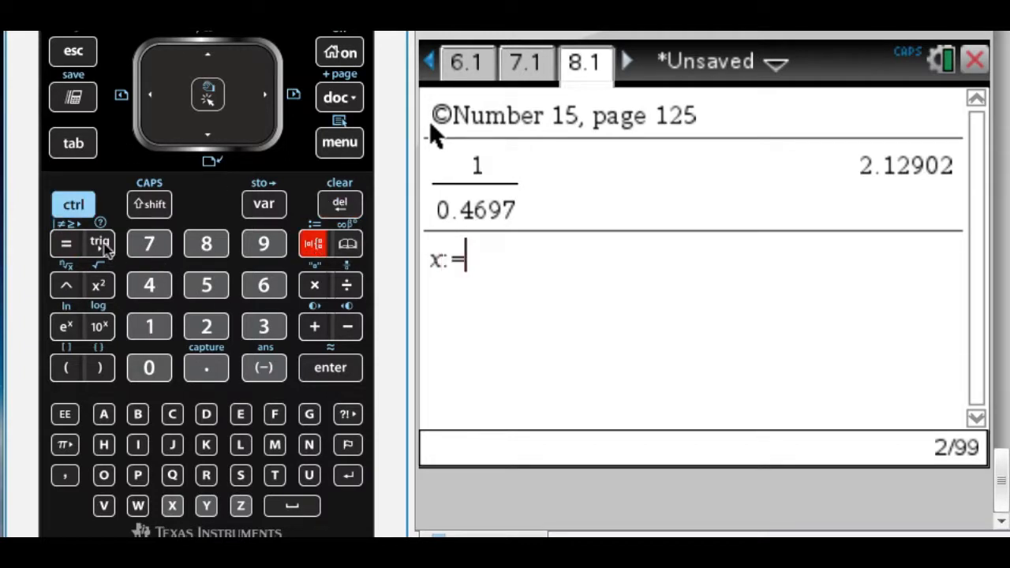
pyautogui.click(99, 243)
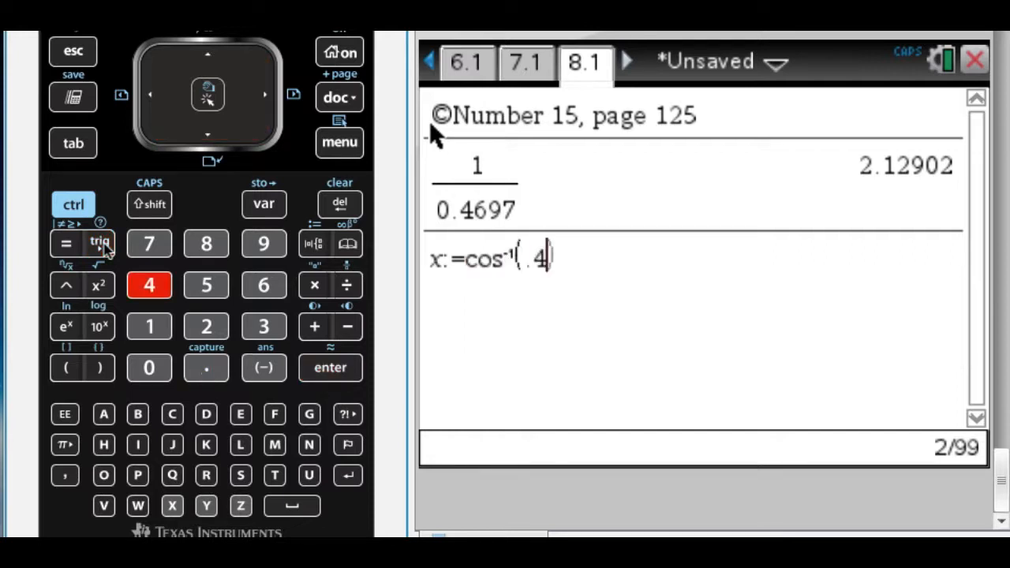
pyautogui.click(262, 243)
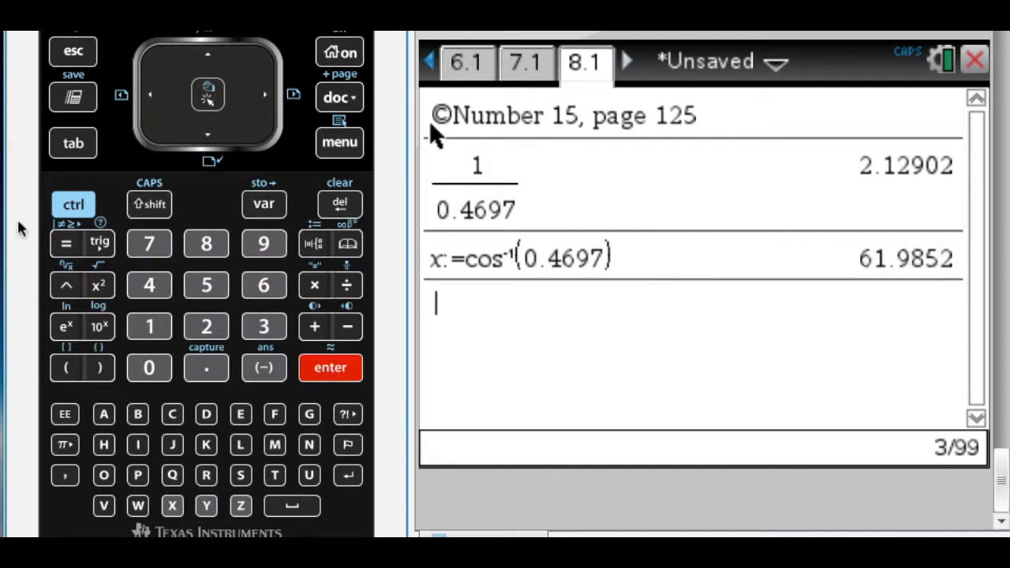
pyautogui.click(99, 244)
pyautogui.write('sec(x)')
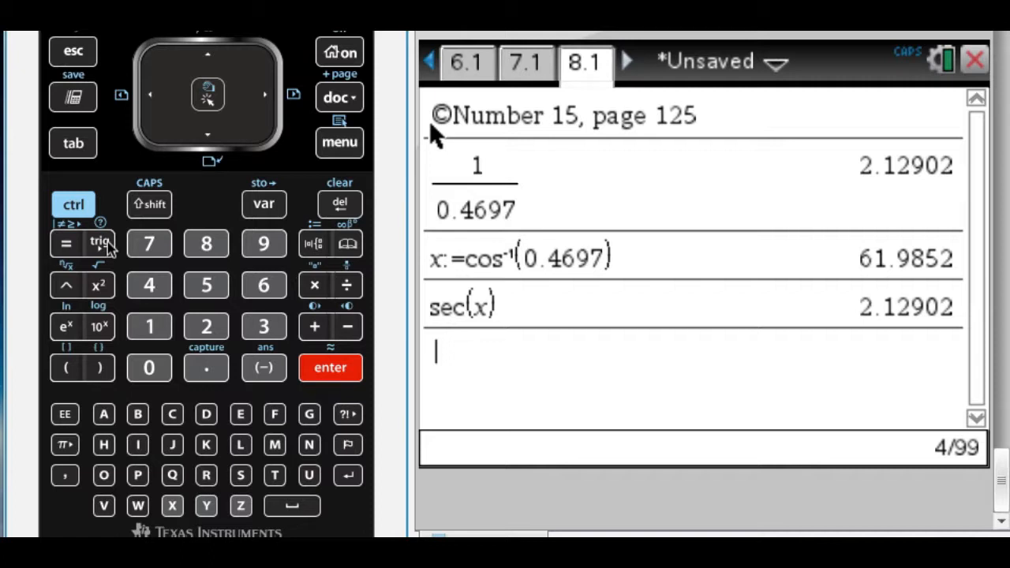
pyautogui.moveTo(287, 139)
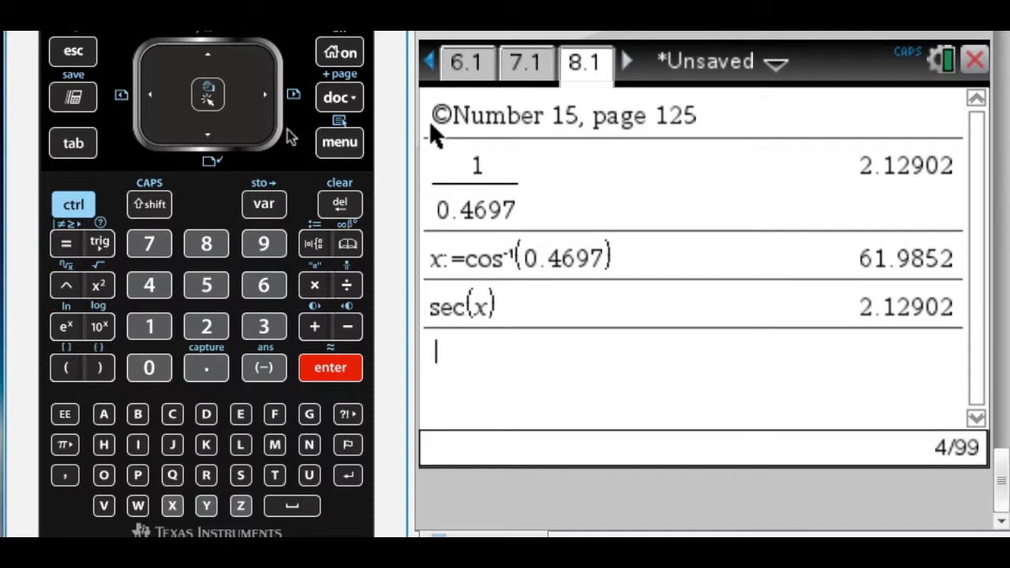
pyautogui.click(338, 96)
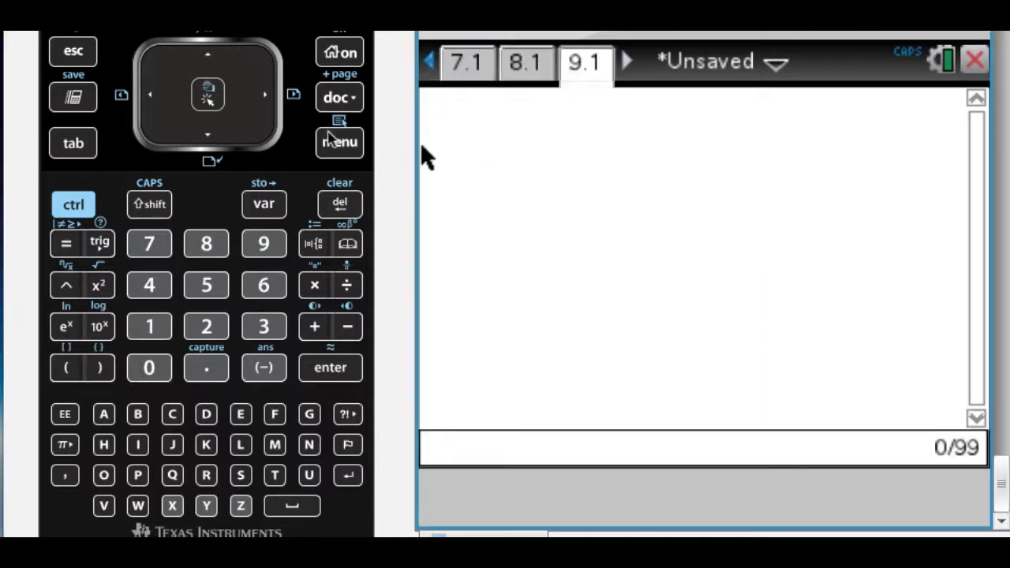
# Step: Label page 9.1 'Number 18, page 126' and evaluate (1/4)/(1−1/2) = 1/2
pyautogui.click(339, 142)
pyautogui.write('©Number 18,')
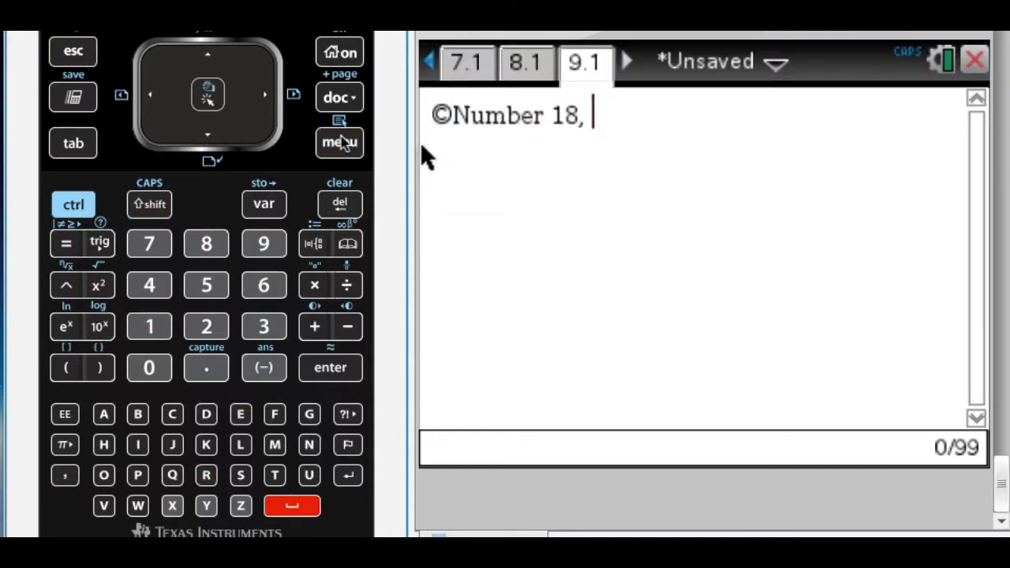
pyautogui.write('page 126')
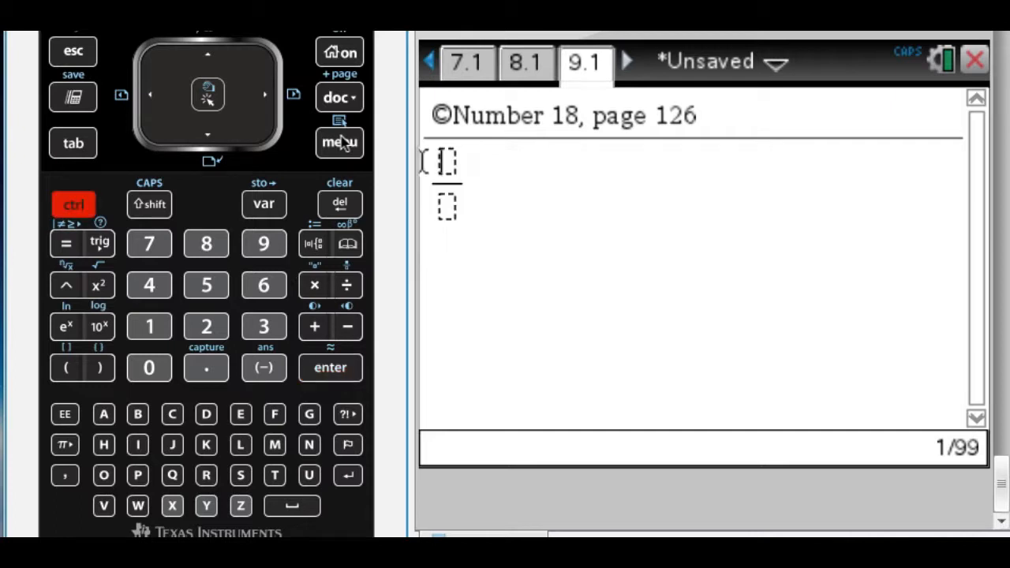
pyautogui.click(148, 285)
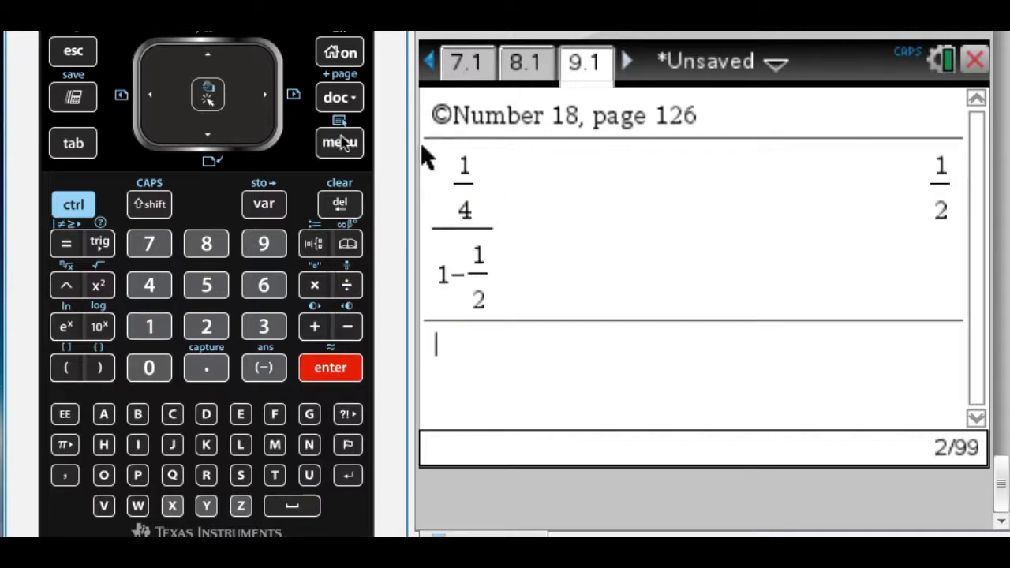
pyautogui.moveTo(427, 218)
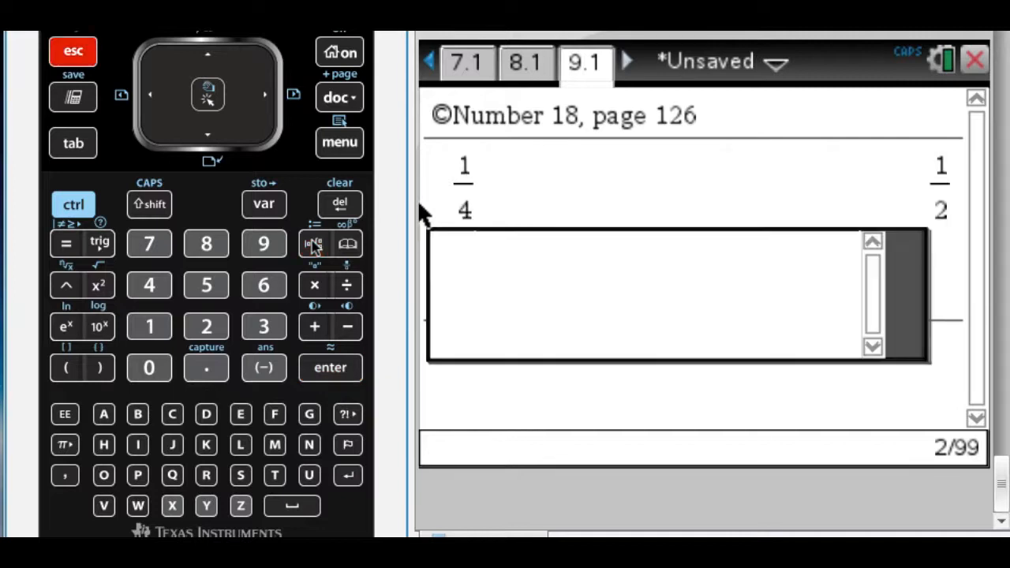
pyautogui.moveTo(698, 229)
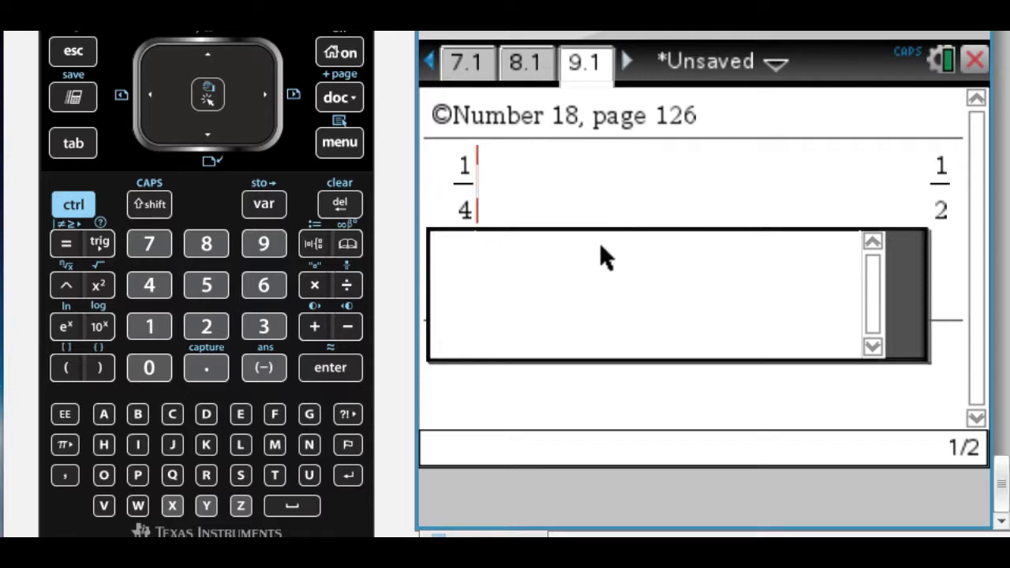
# Step: Insert a blank summation template from the Calculus menu on the entry line
pyautogui.click(72, 51)
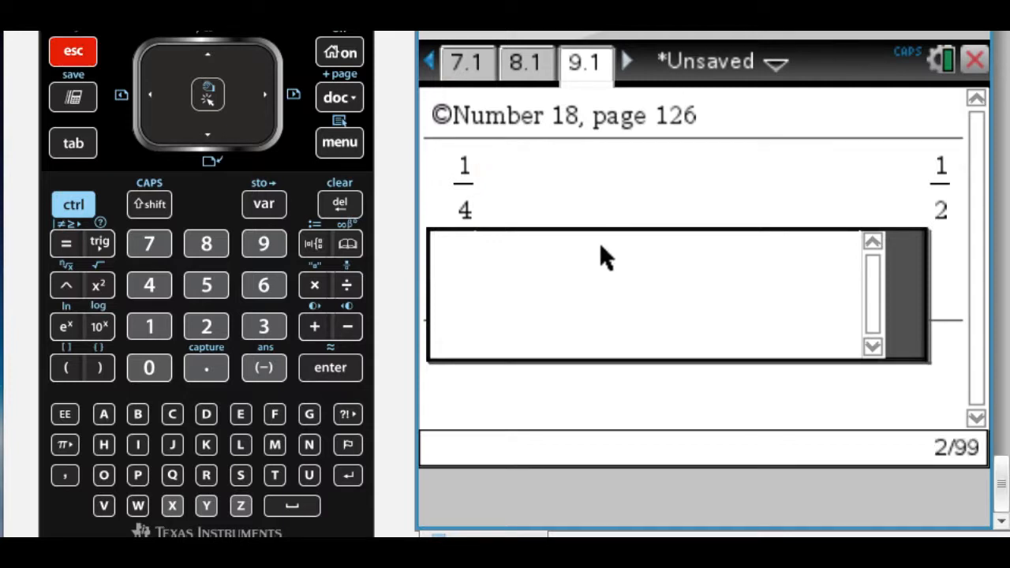
pyautogui.click(339, 142)
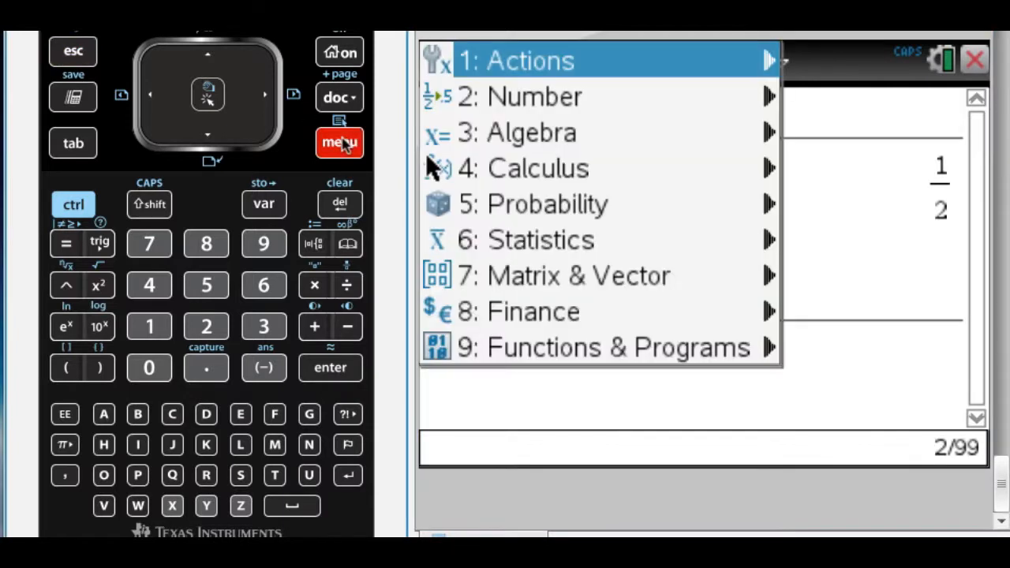
pyautogui.click(538, 168)
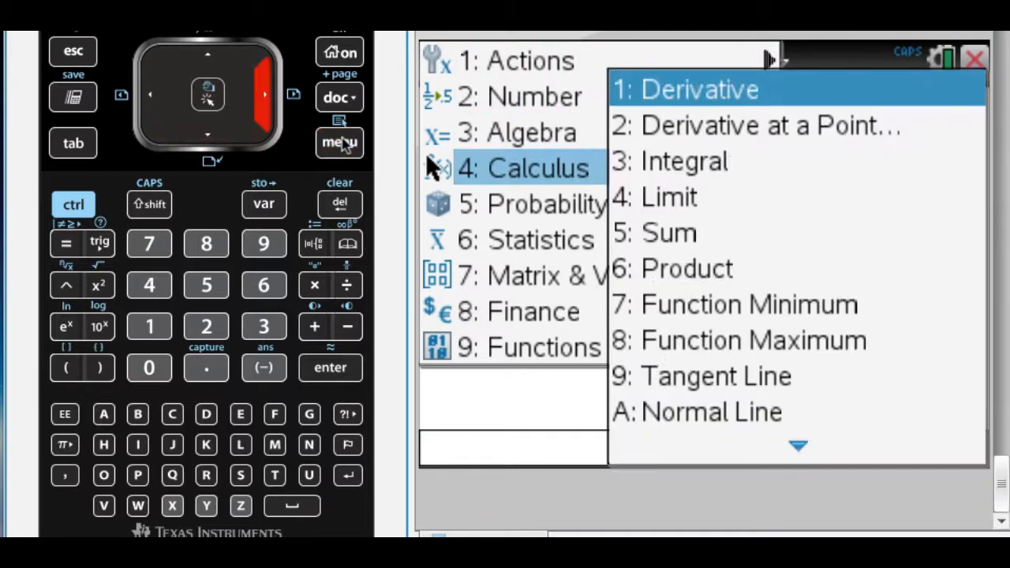
pyautogui.click(669, 233)
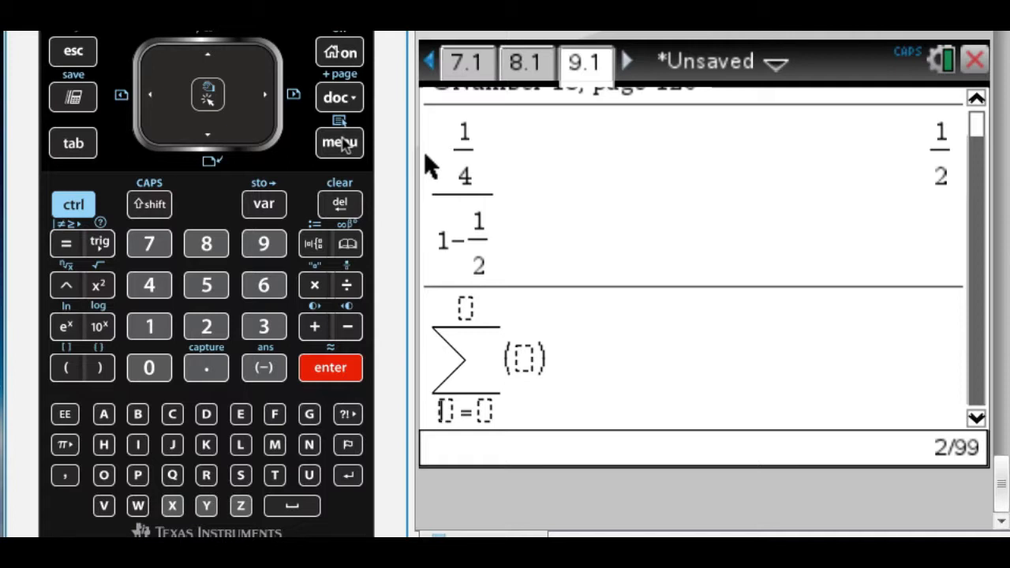
# Step: Evaluate Σ(1/4)(1/2)^(n−1) from n=1 to ∞, giving 1/2, then add page 10.1
pyautogui.click(148, 325)
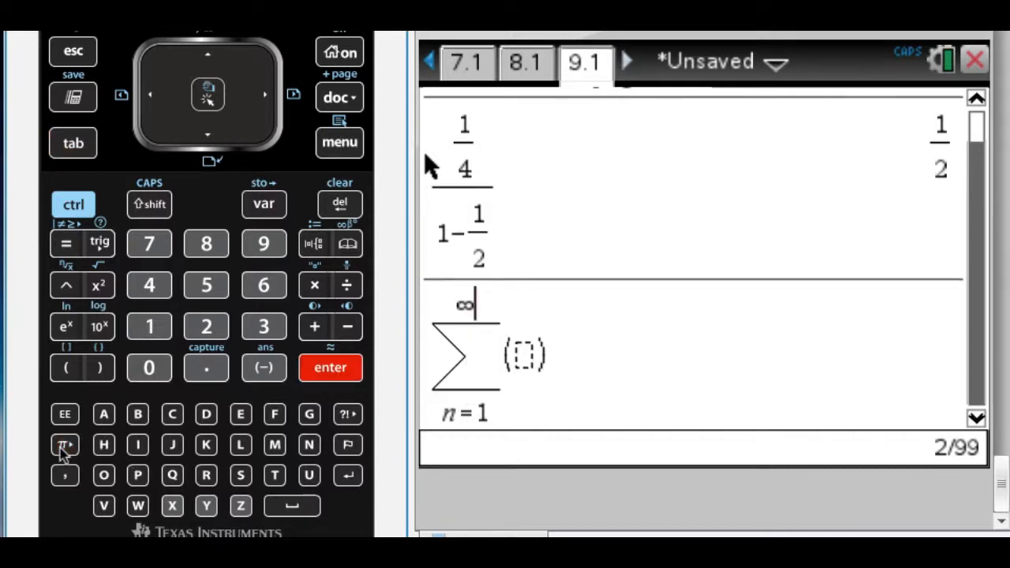
pyautogui.press('tab')
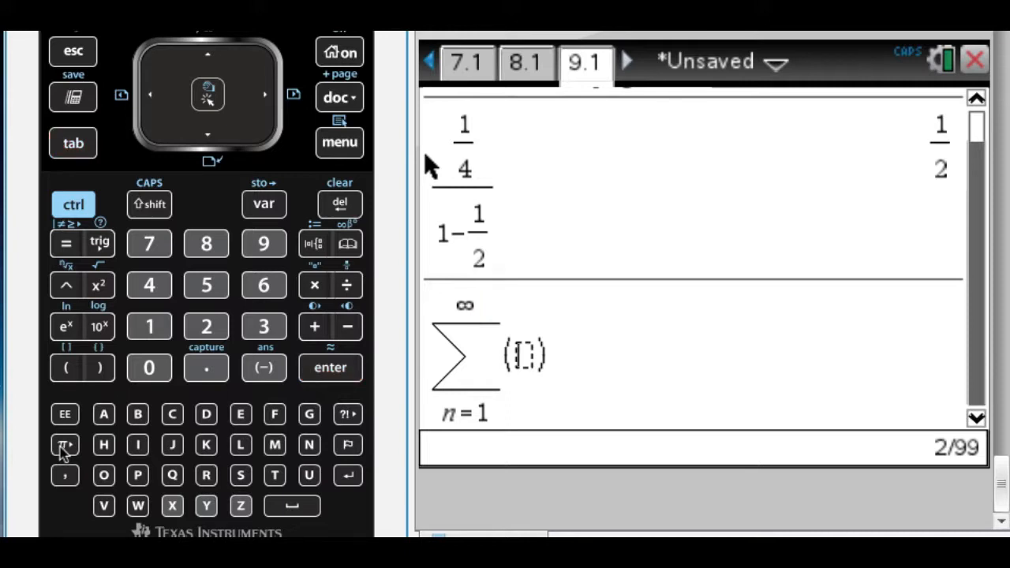
pyautogui.click(73, 205)
pyautogui.write('1/')
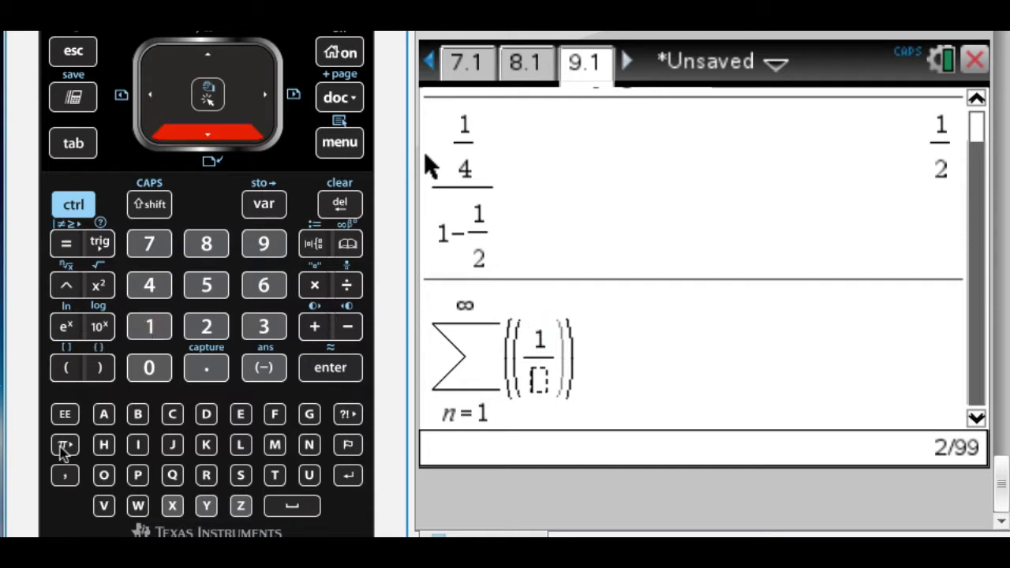
pyautogui.click(149, 284)
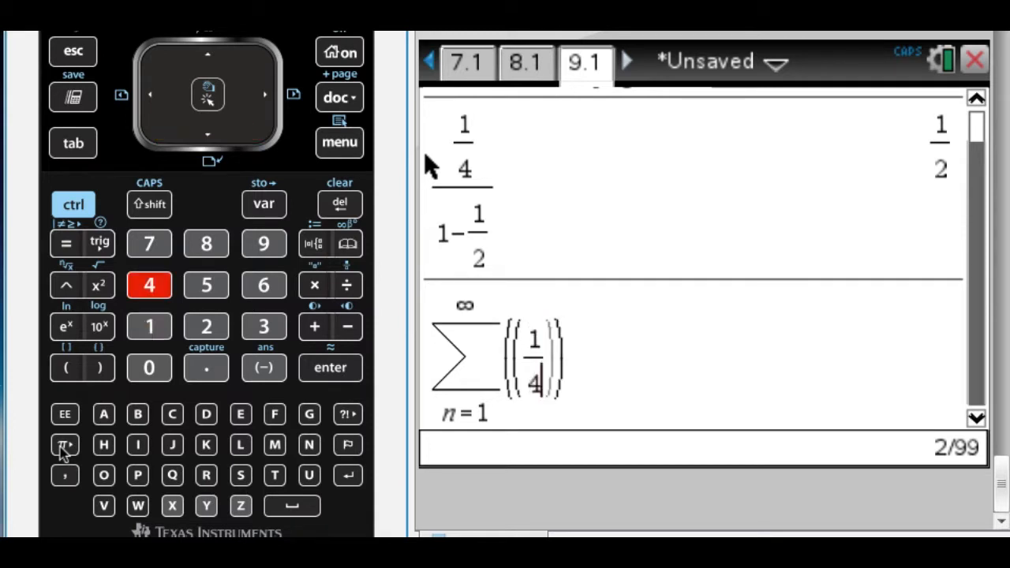
pyautogui.click(73, 205)
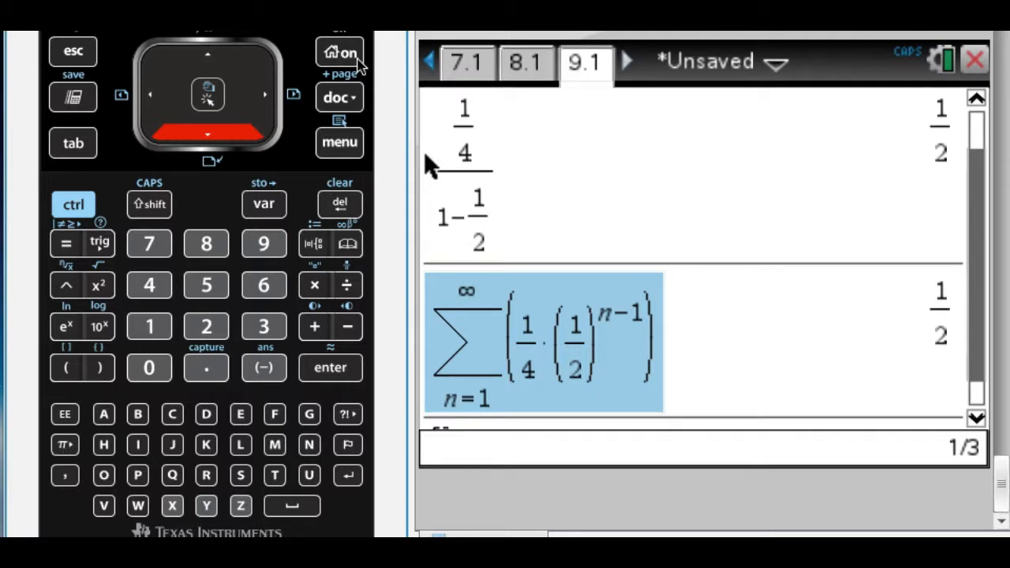
pyautogui.click(339, 98)
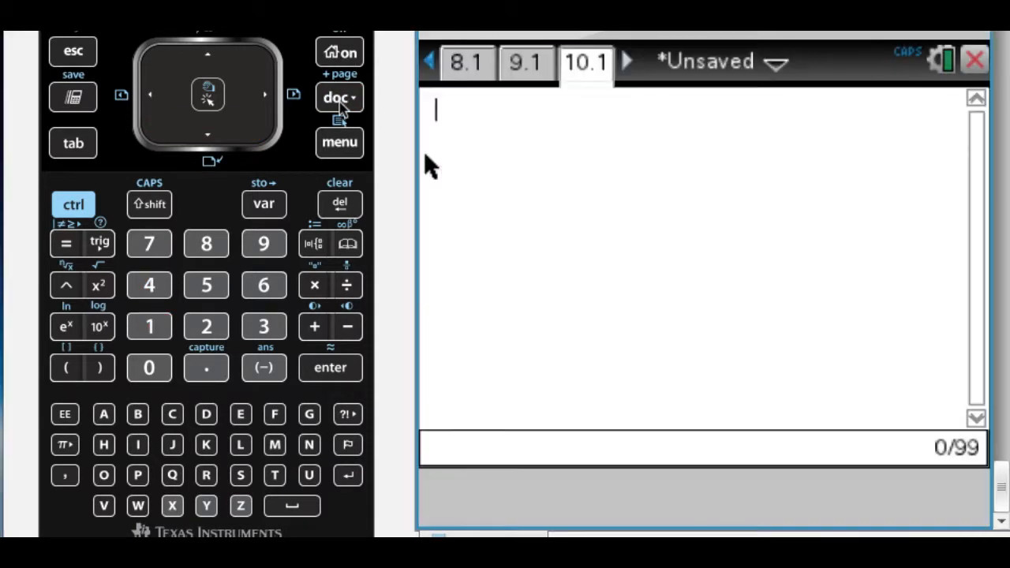
# Step: Head page 10.1 with the comment 'Number 22, page 127'
pyautogui.click(340, 142)
pyautogui.write('©Number 22, page')
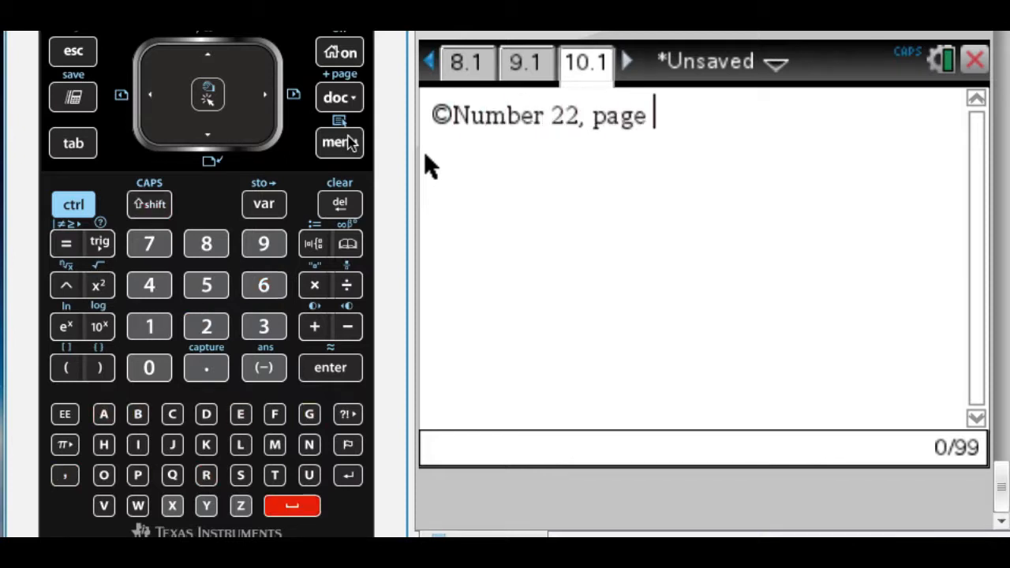
pyautogui.write('127')
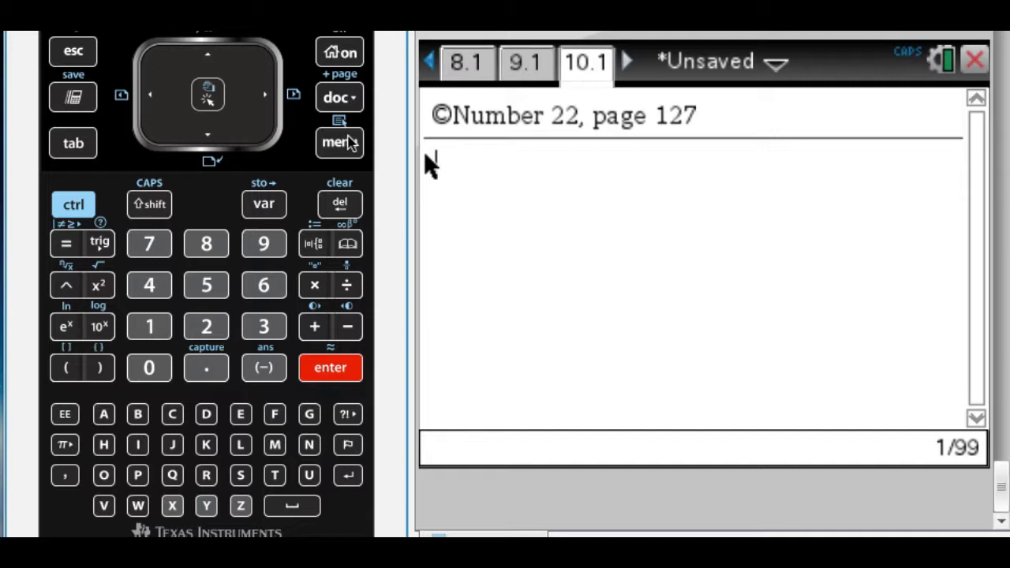
pyautogui.moveTo(197, 176)
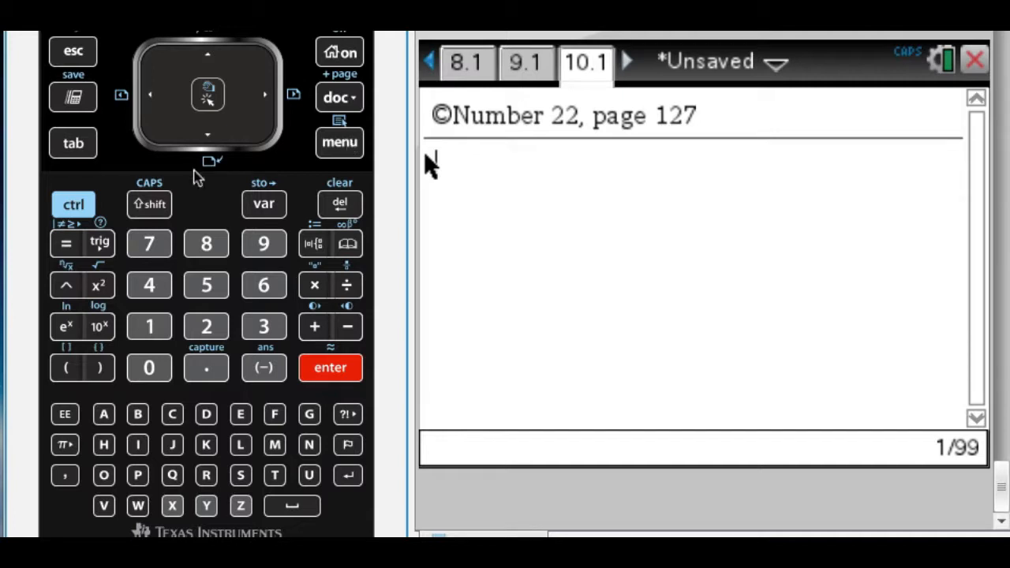
# Step: Evaluate sin⁻¹(3/5) and tan⁻¹(3/4), both giving 36.8699
pyautogui.click(99, 243)
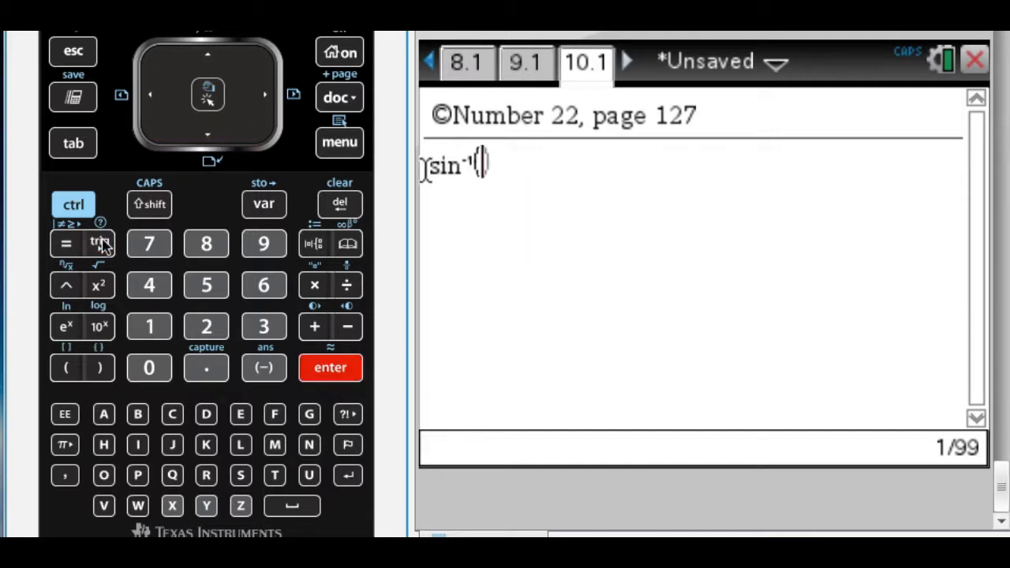
pyautogui.click(206, 284)
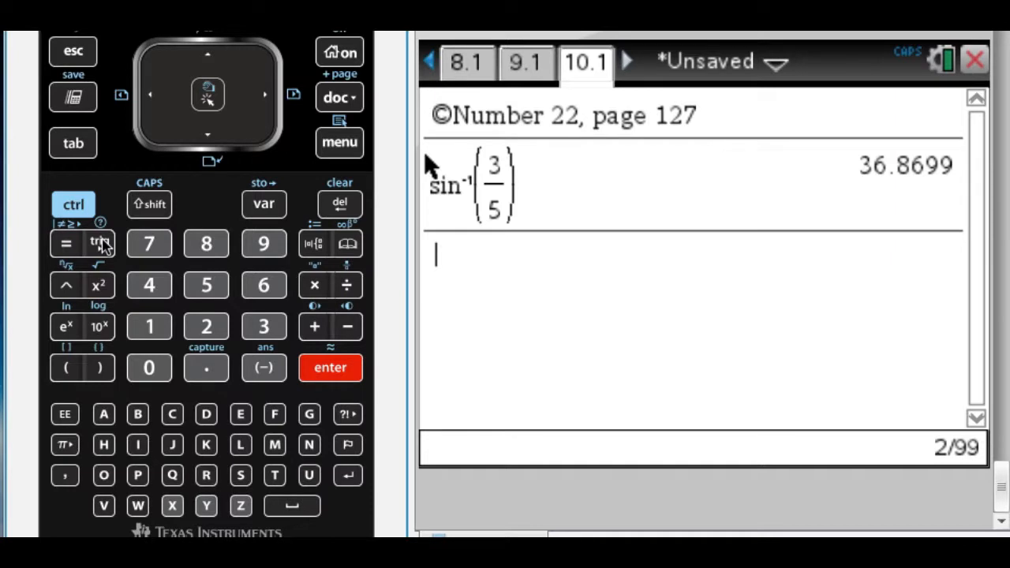
pyautogui.click(101, 243)
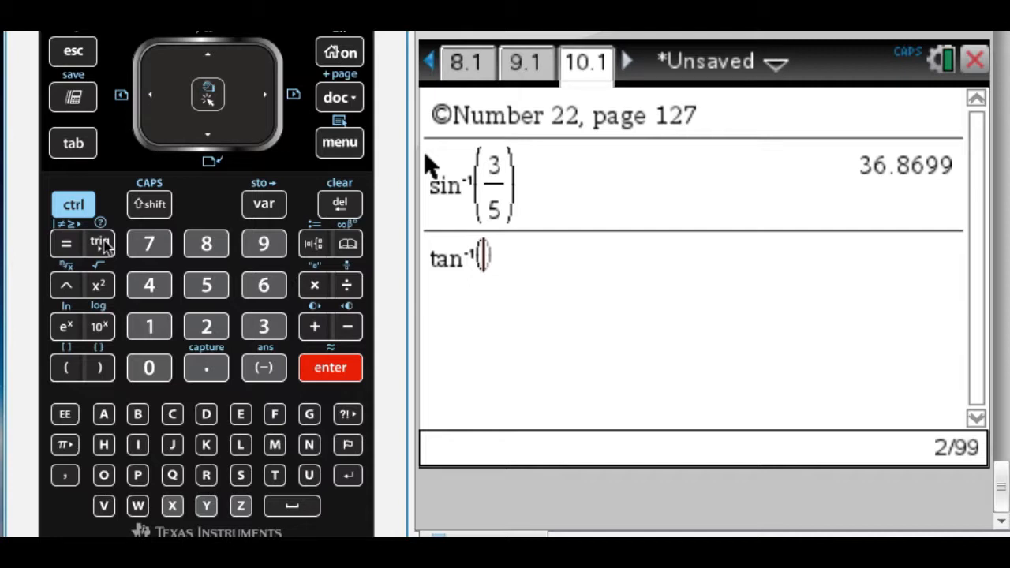
pyautogui.click(149, 284)
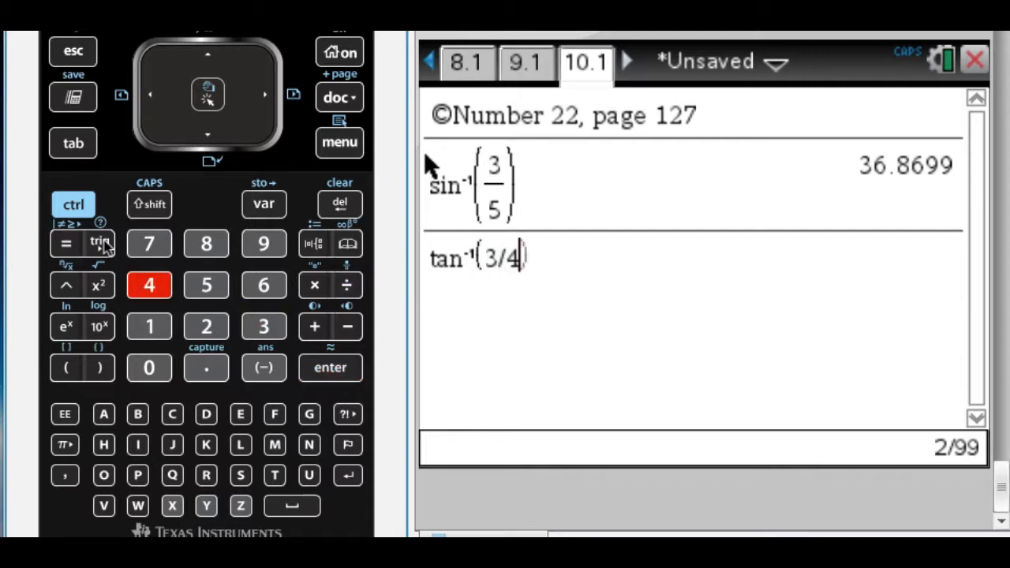
pyautogui.click(330, 367)
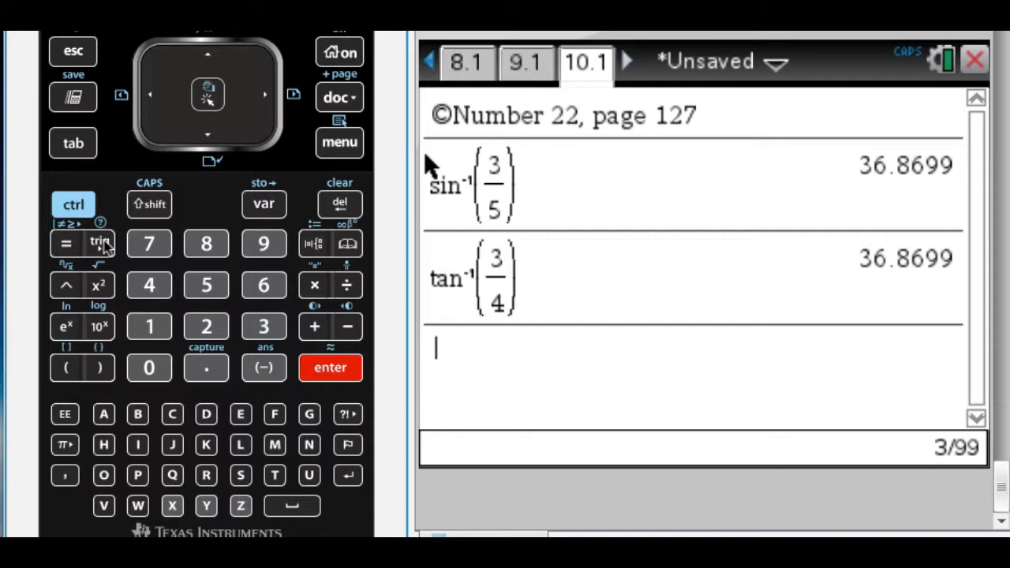